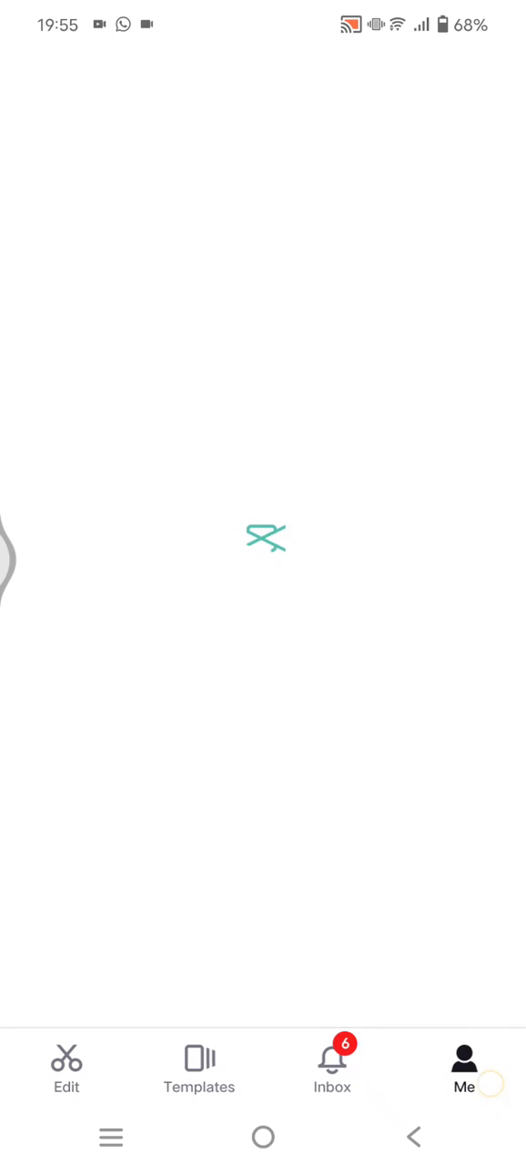
Visit the Me profile page, then return to the Edit home screen showing all projects.
click(462, 1066)
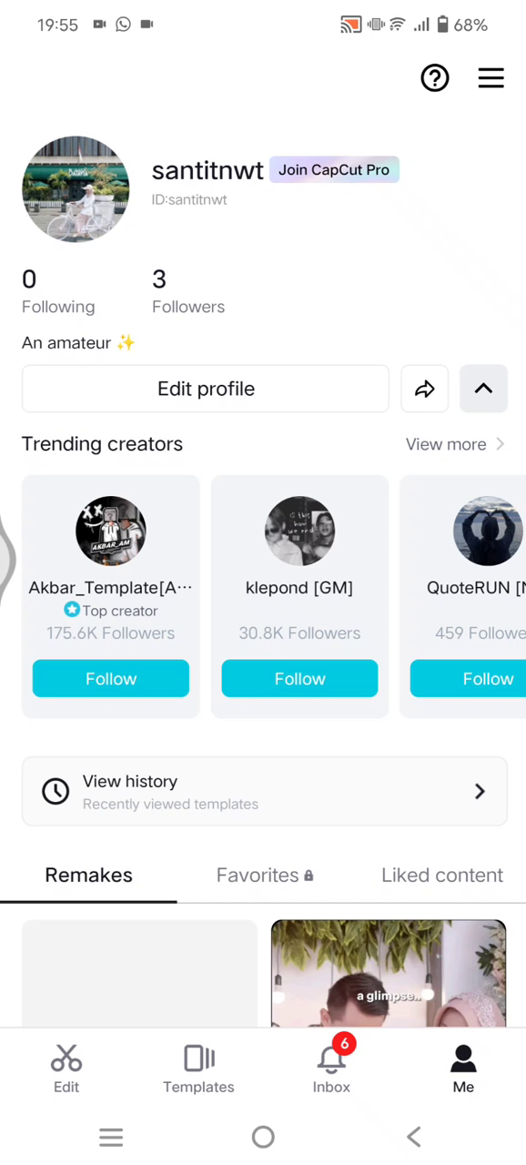
click(491, 76)
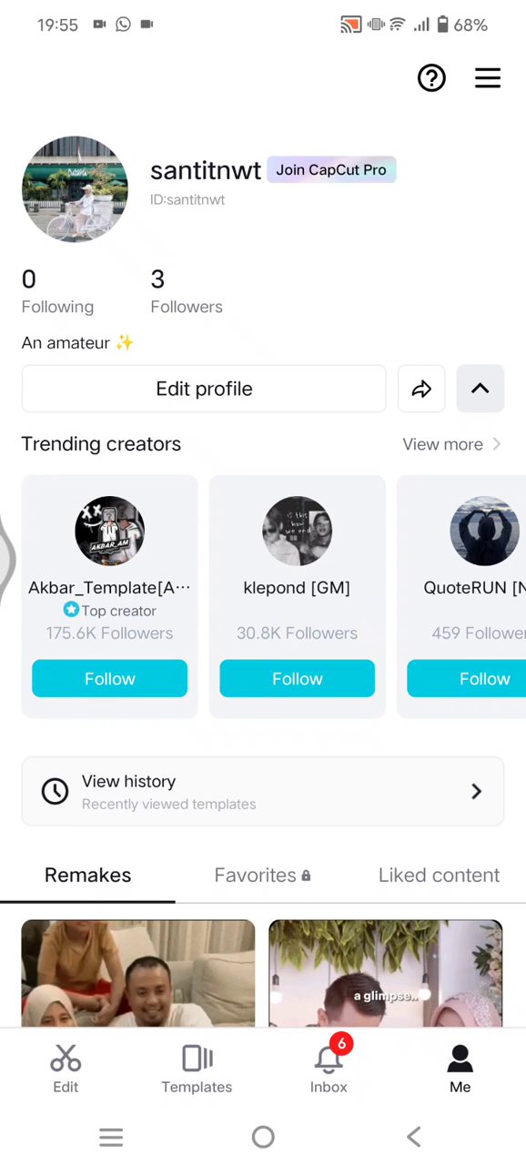
click(66, 1063)
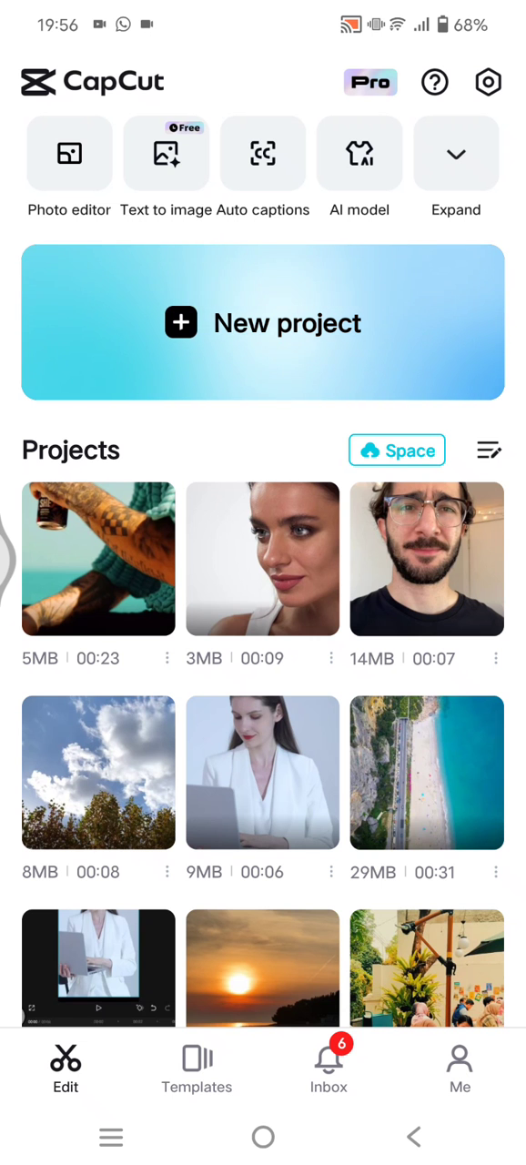
Upload the tattooed-arm project to your personal CapCut space via its three-dot menu.
click(455, 152)
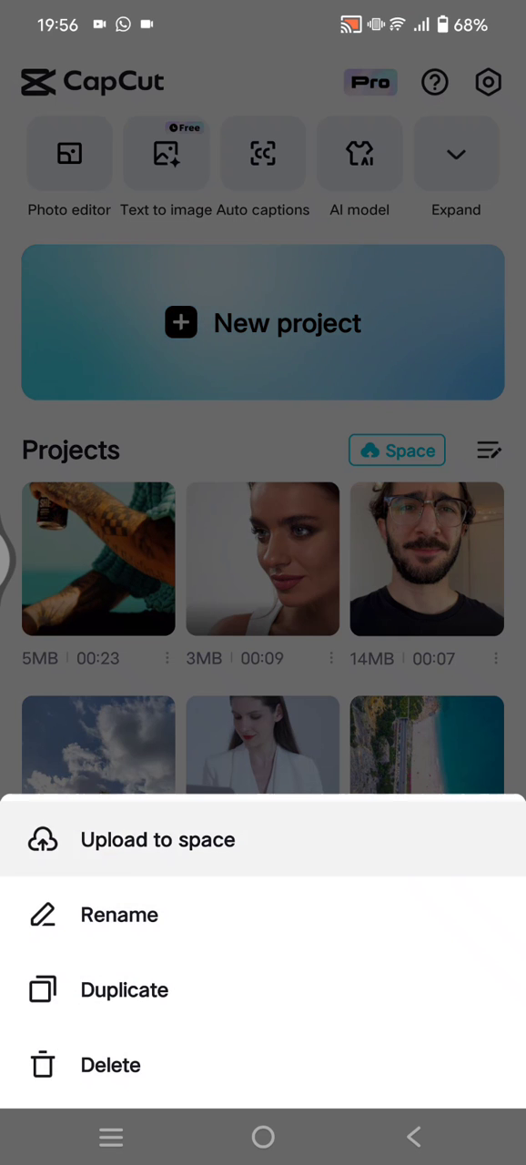
click(157, 839)
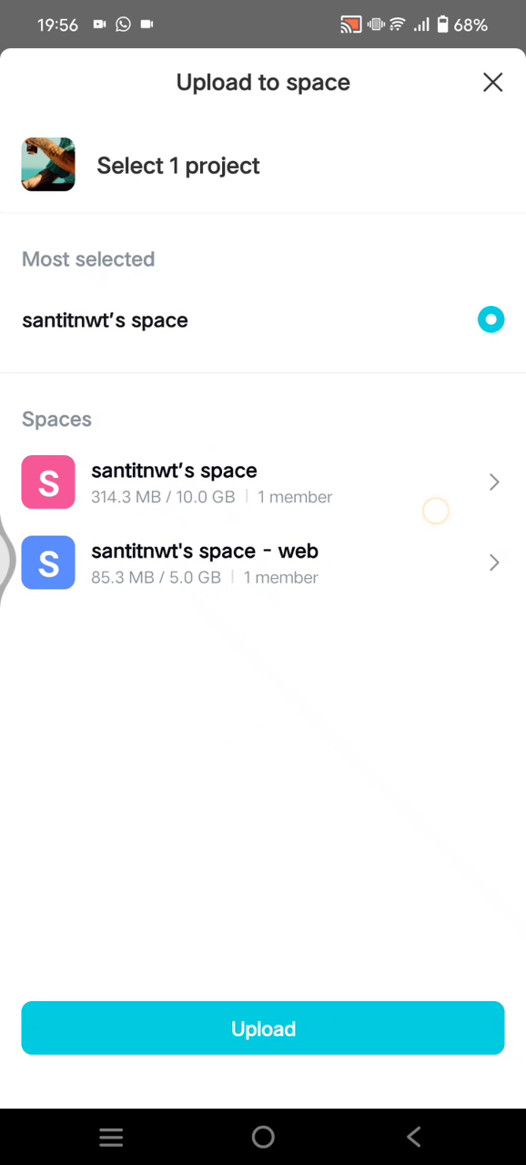
click(495, 485)
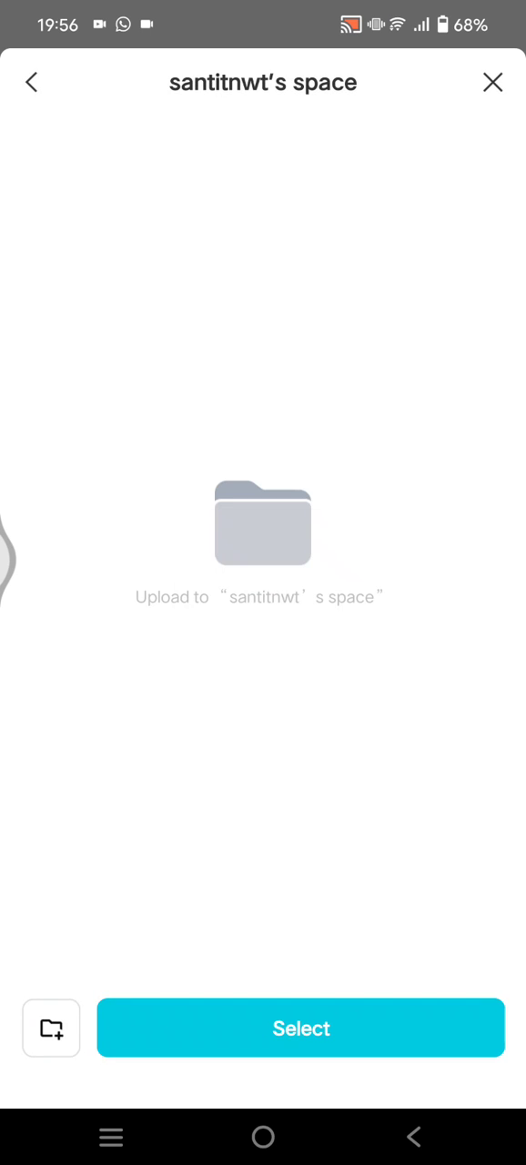
click(493, 80)
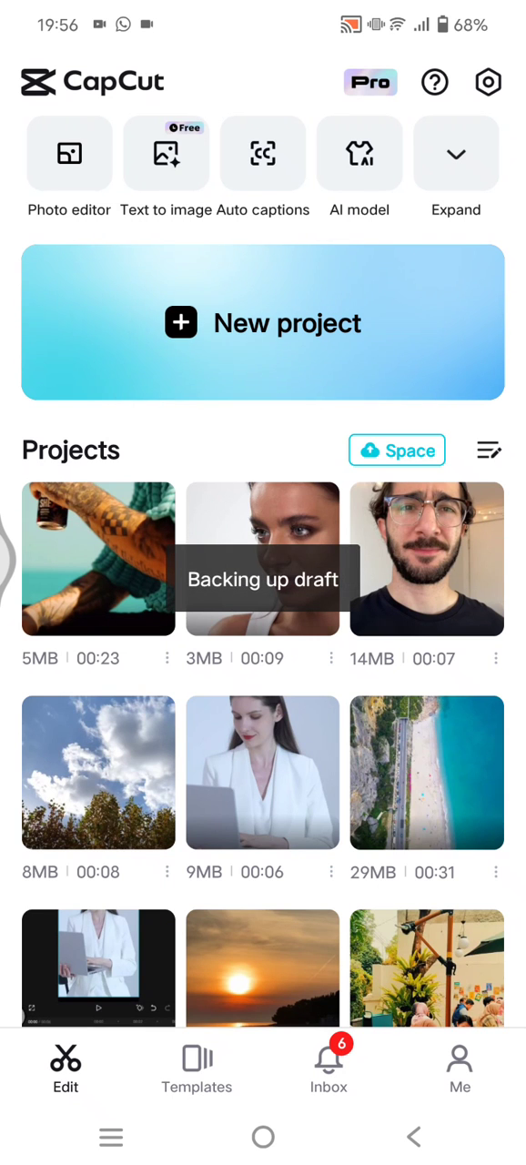